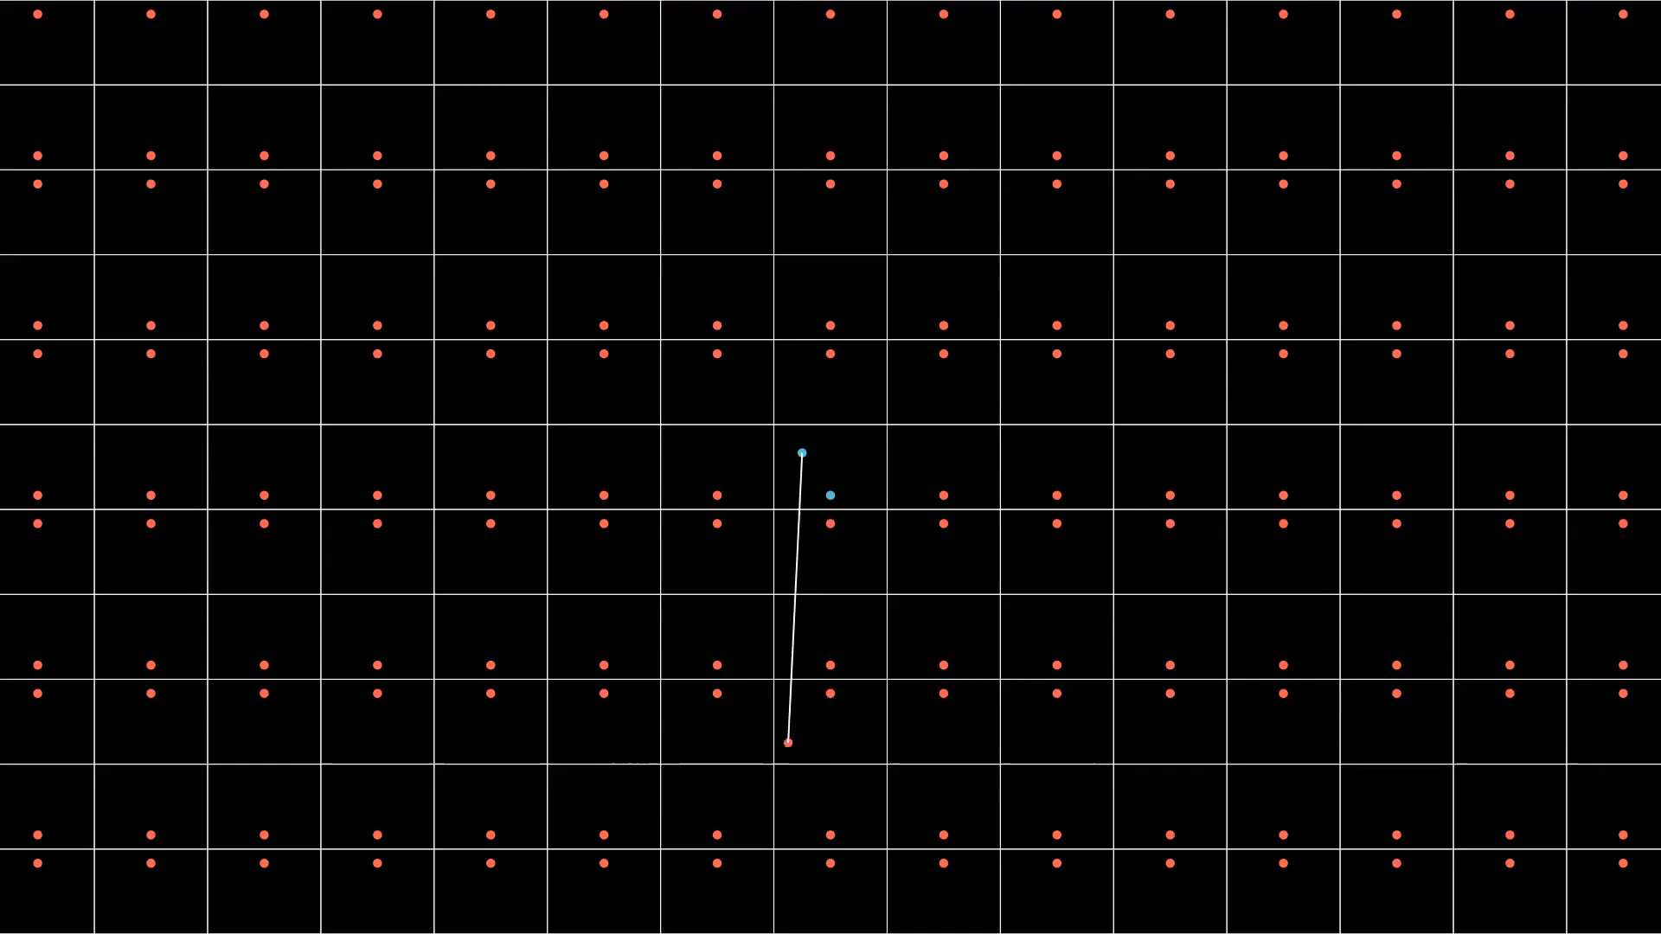
drag(789, 744, 943, 665)
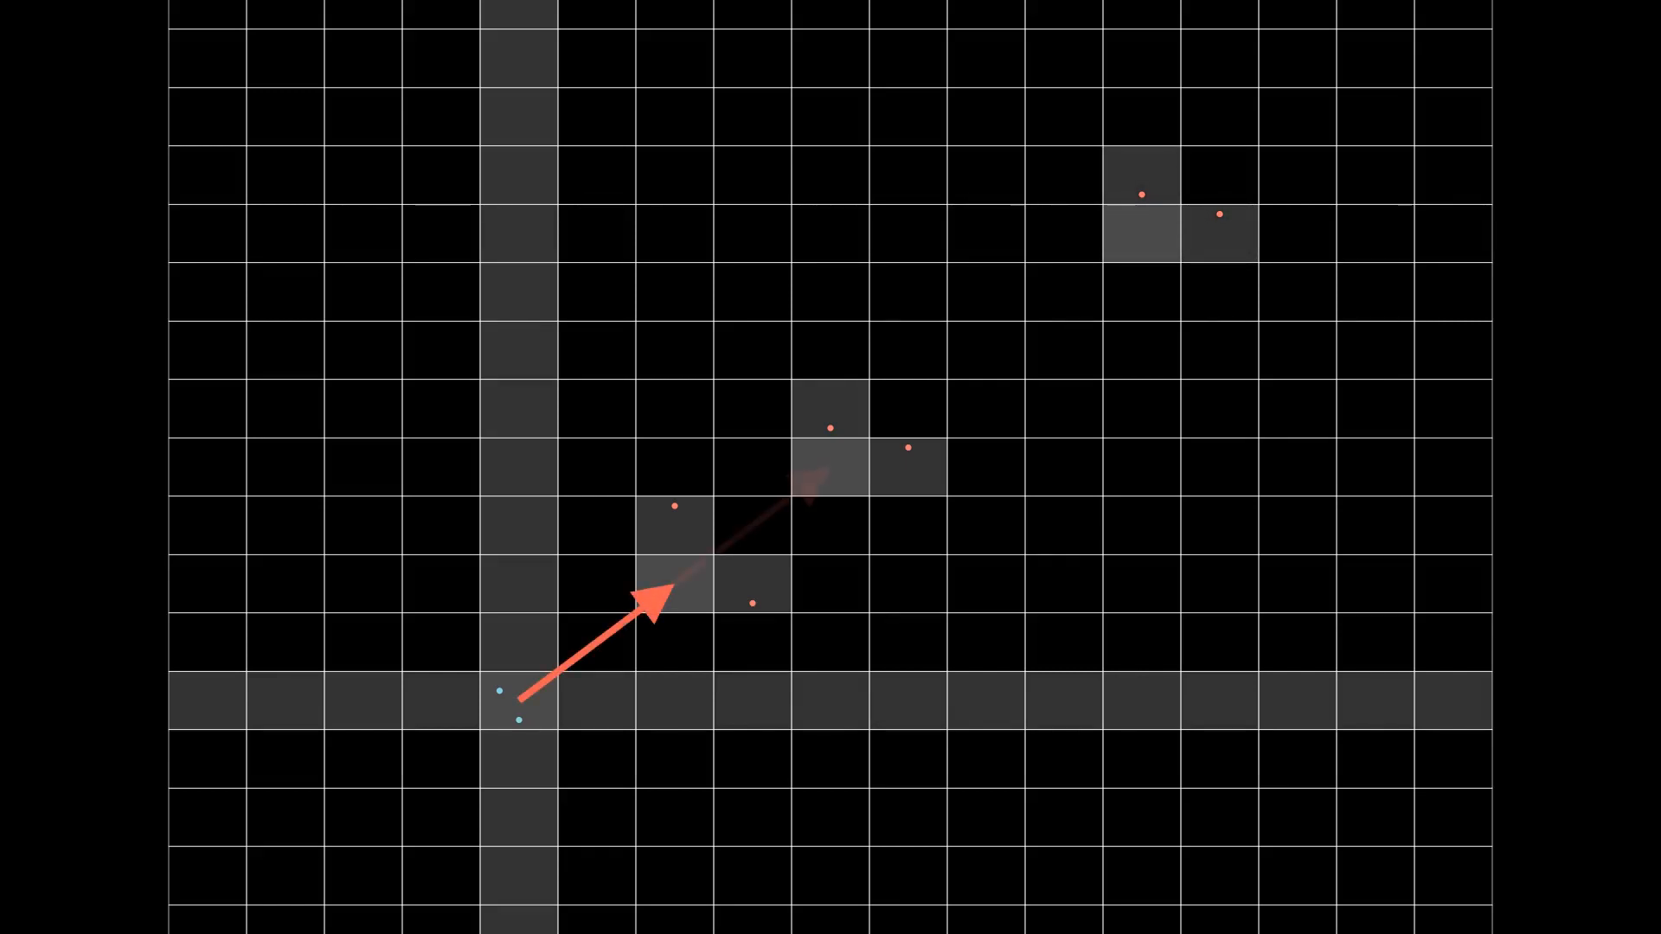
drag(514, 699, 1128, 239)
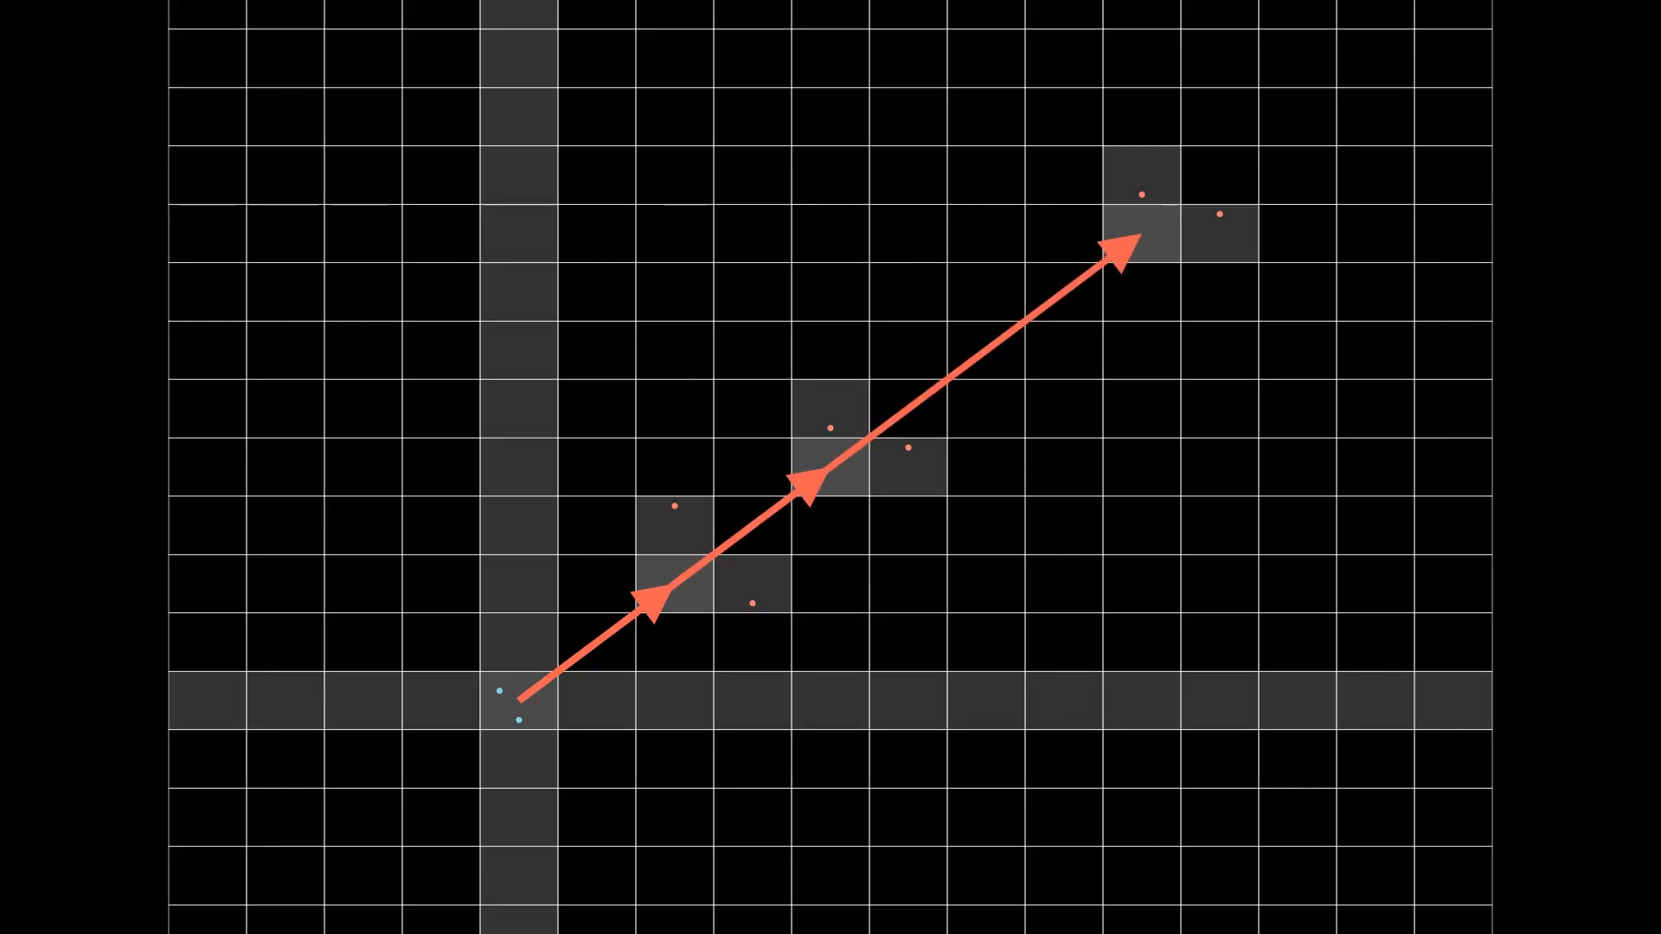